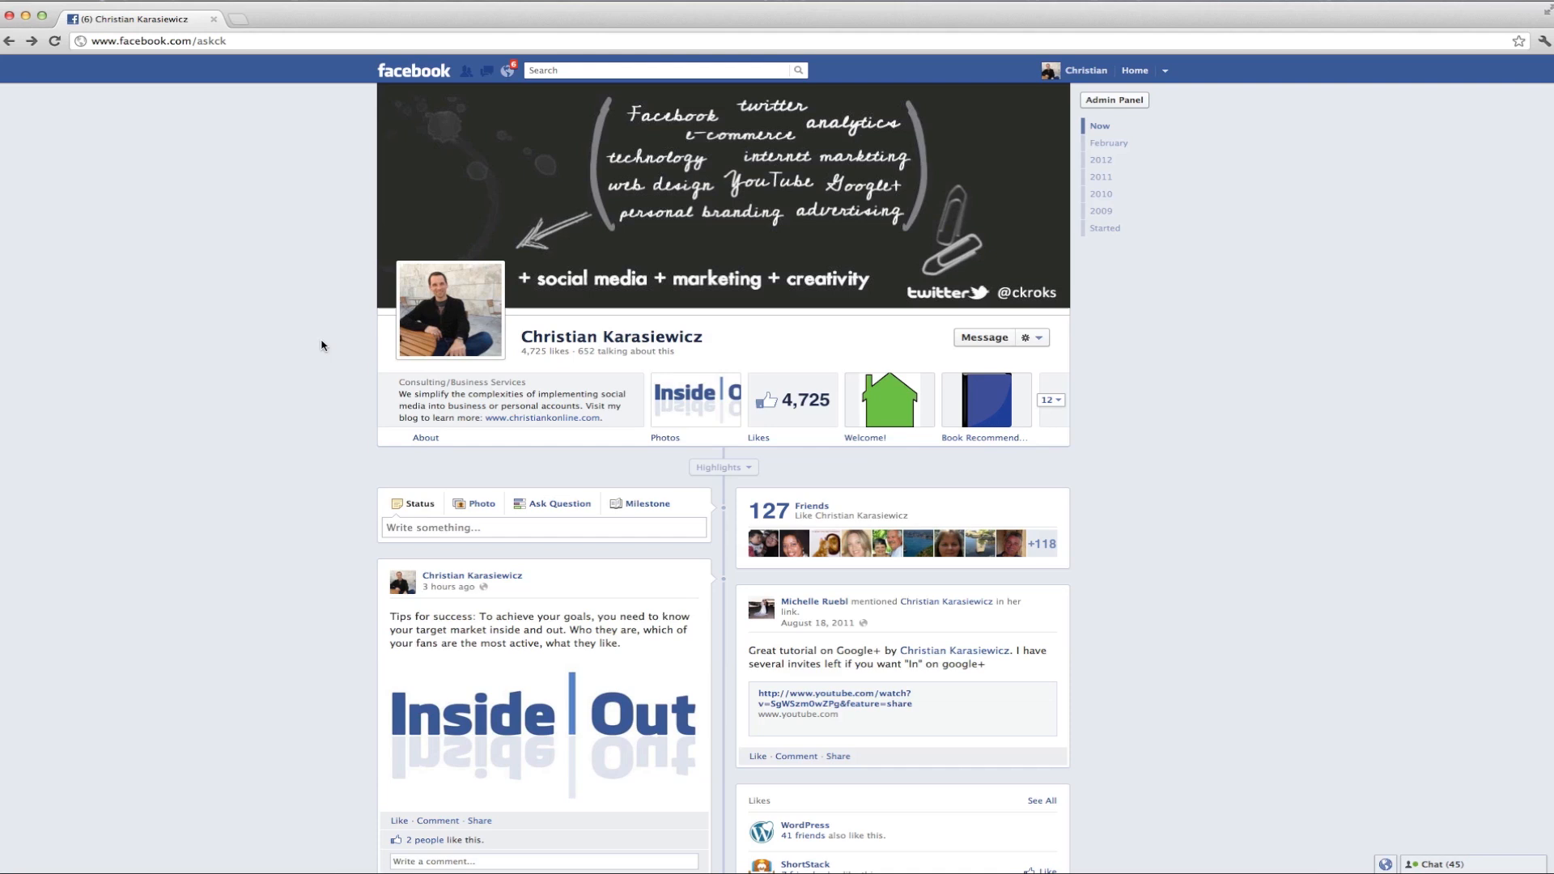
pyautogui.moveTo(293, 354)
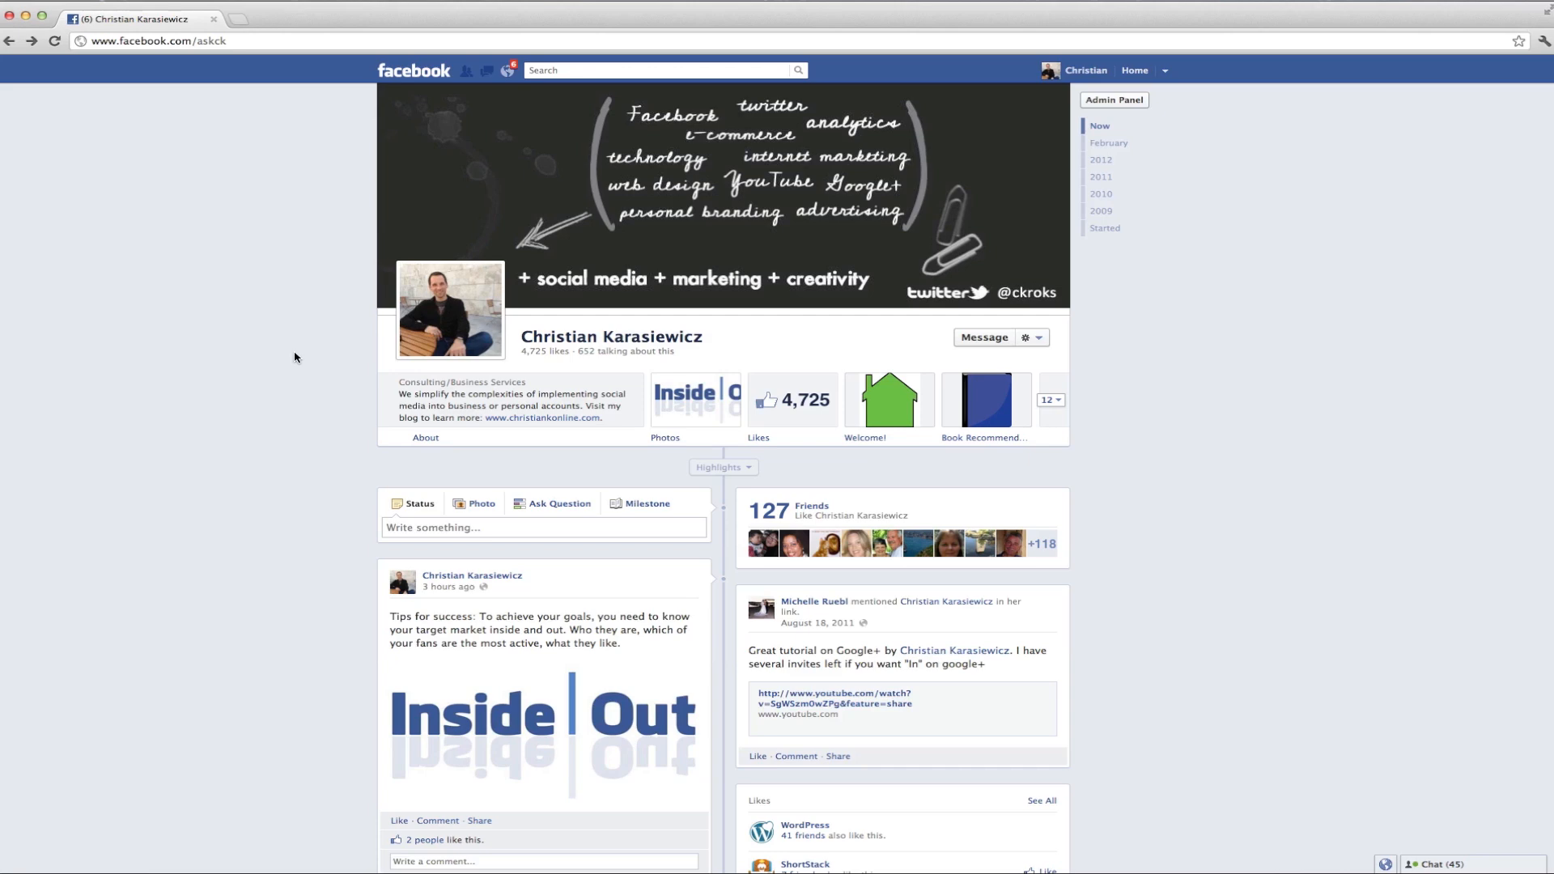
# Scroll the timeline down to the 22-hours-ago post and reach its pencil icon
pyautogui.scroll(-3)
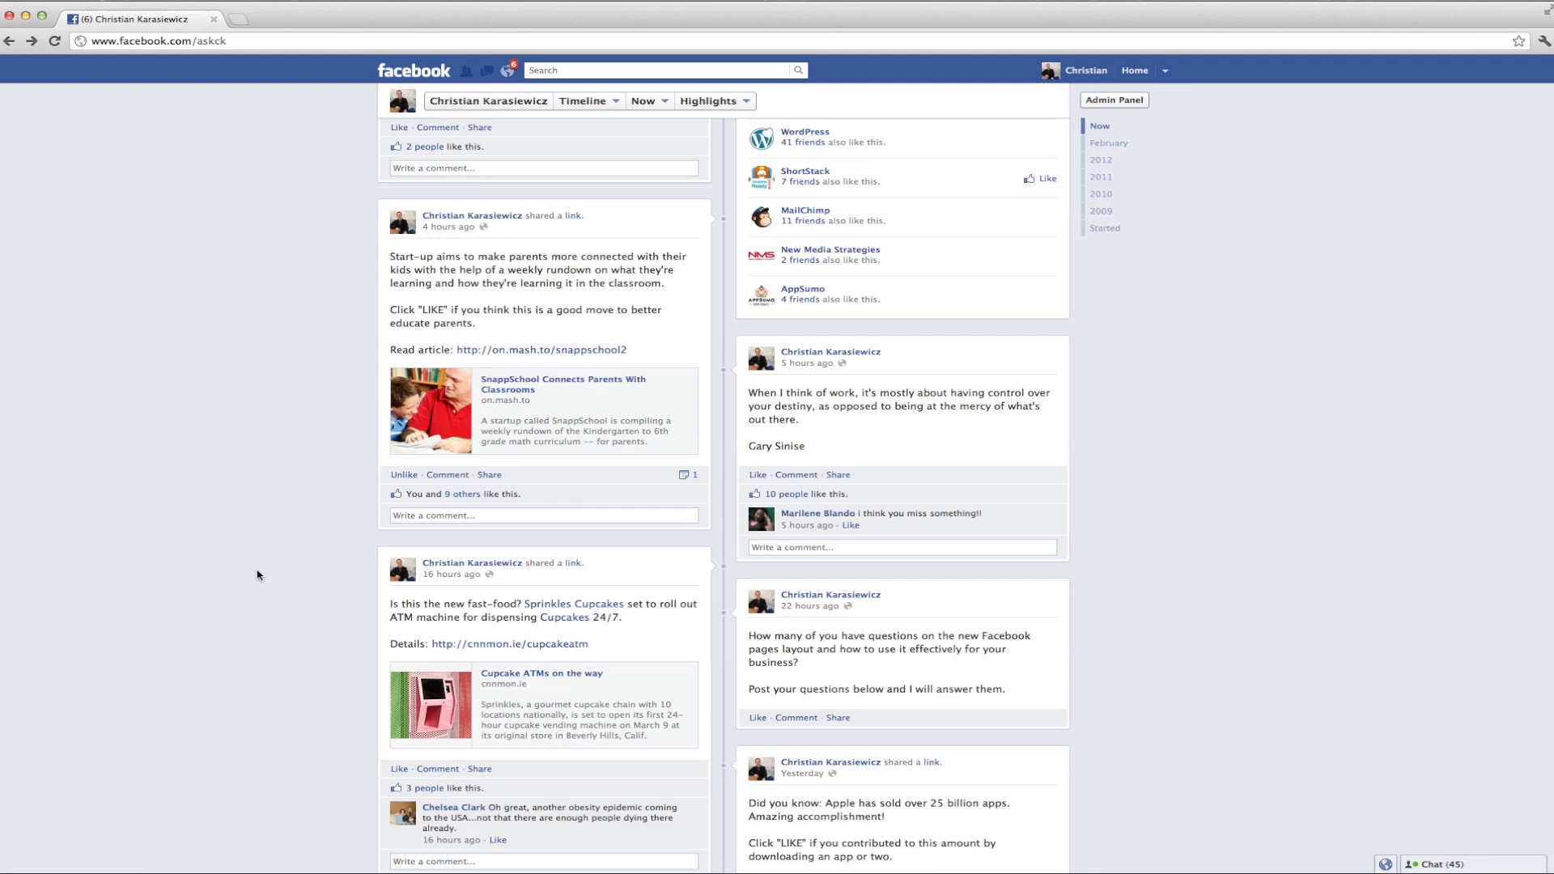
pyautogui.moveTo(195, 581)
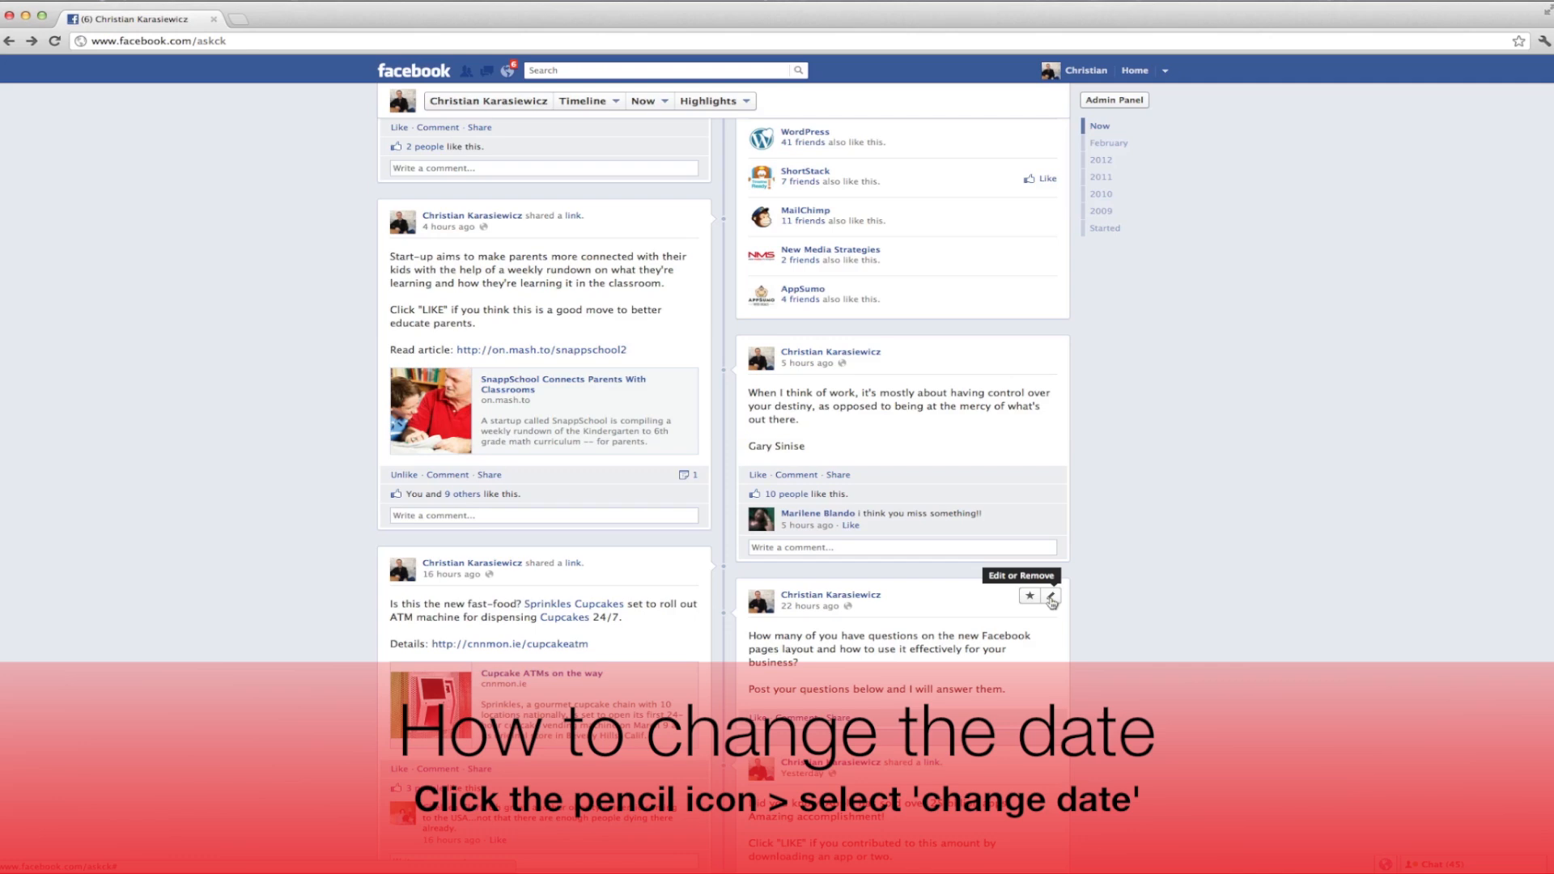
pyautogui.click(1049, 596)
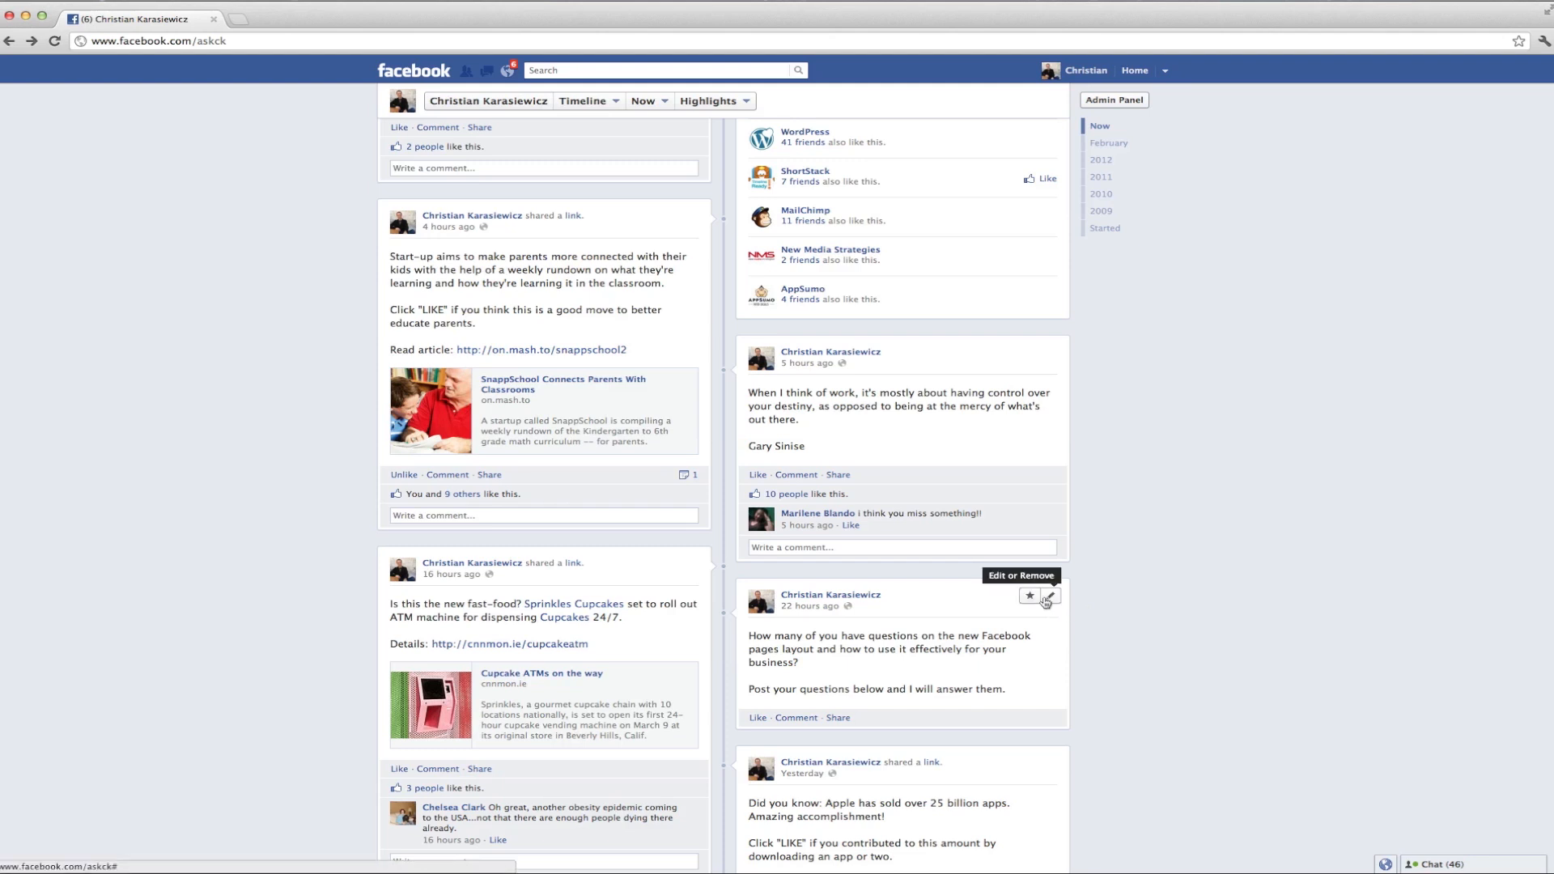
pyautogui.moveTo(1041, 599)
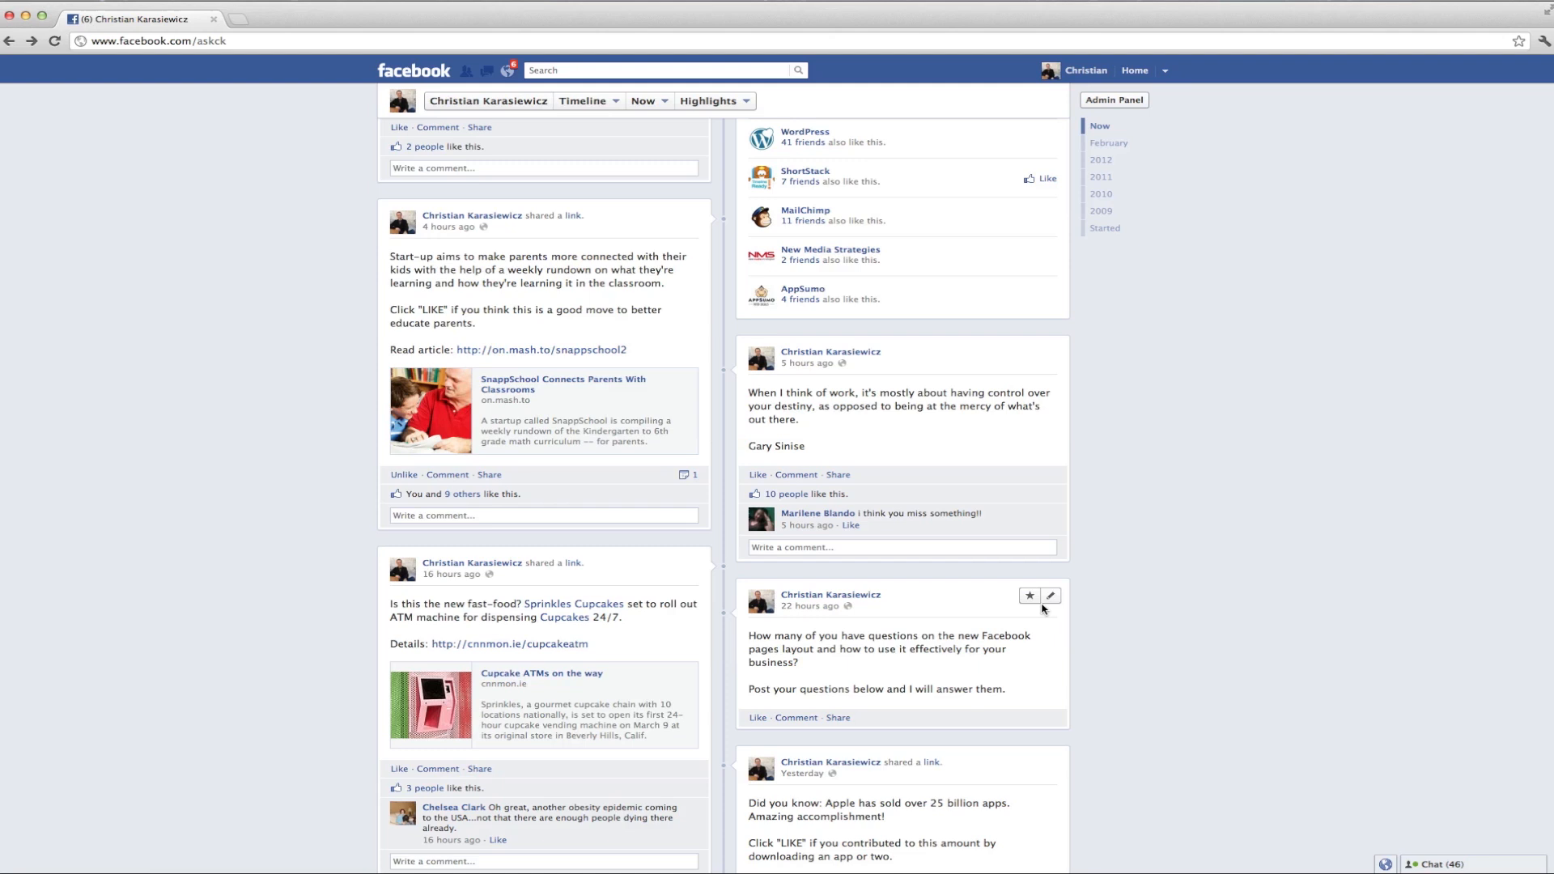
# Use Change Date to set the post to day 28, save, and dismiss the confirmation
pyautogui.click(1049, 595)
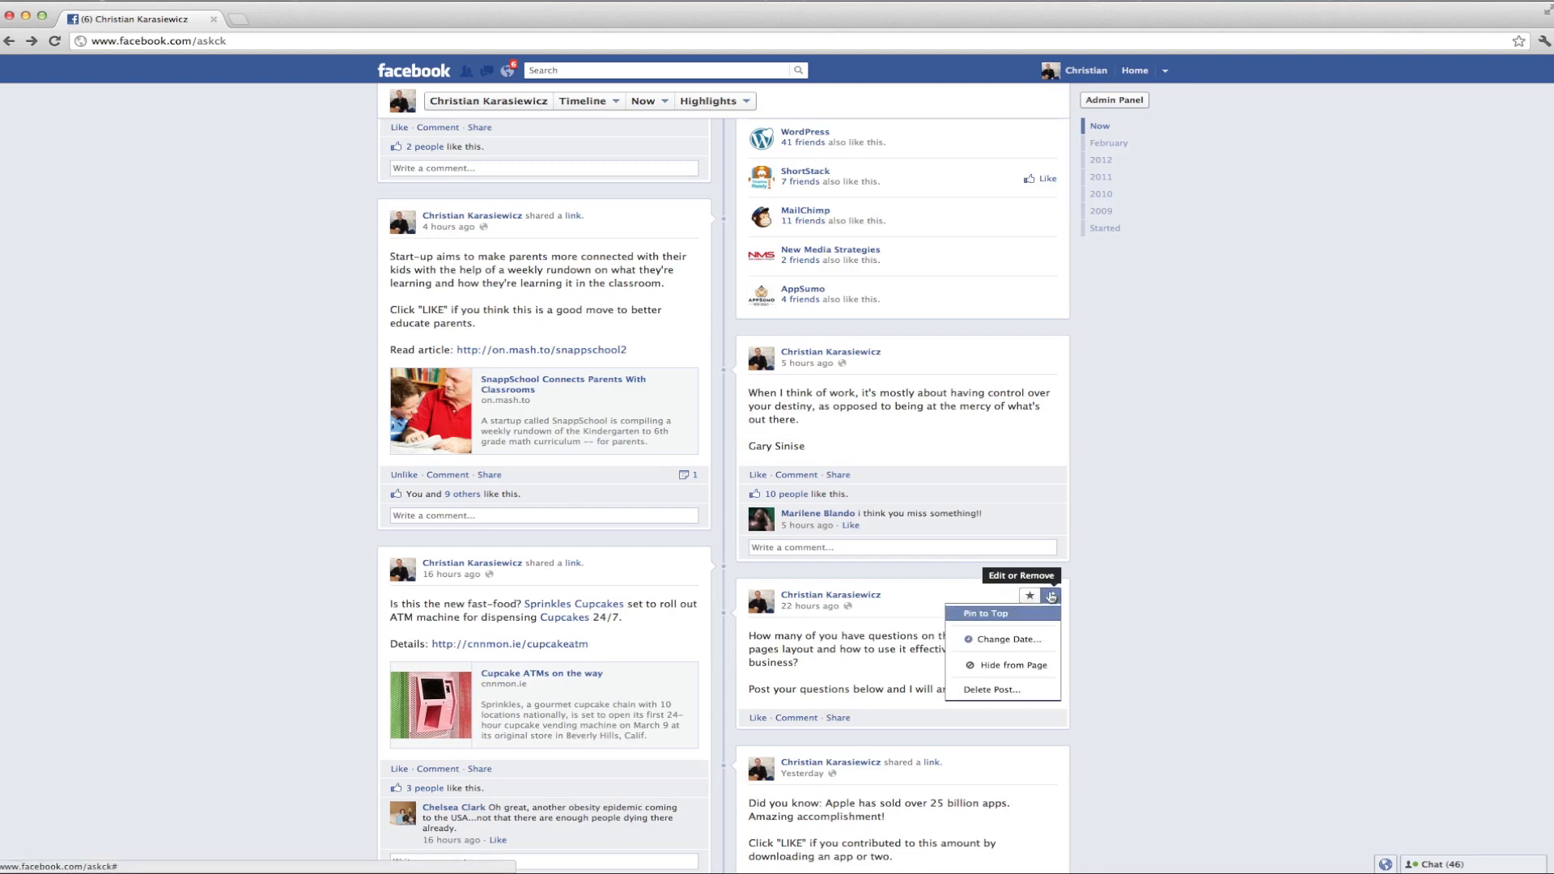
pyautogui.moveTo(1031, 640)
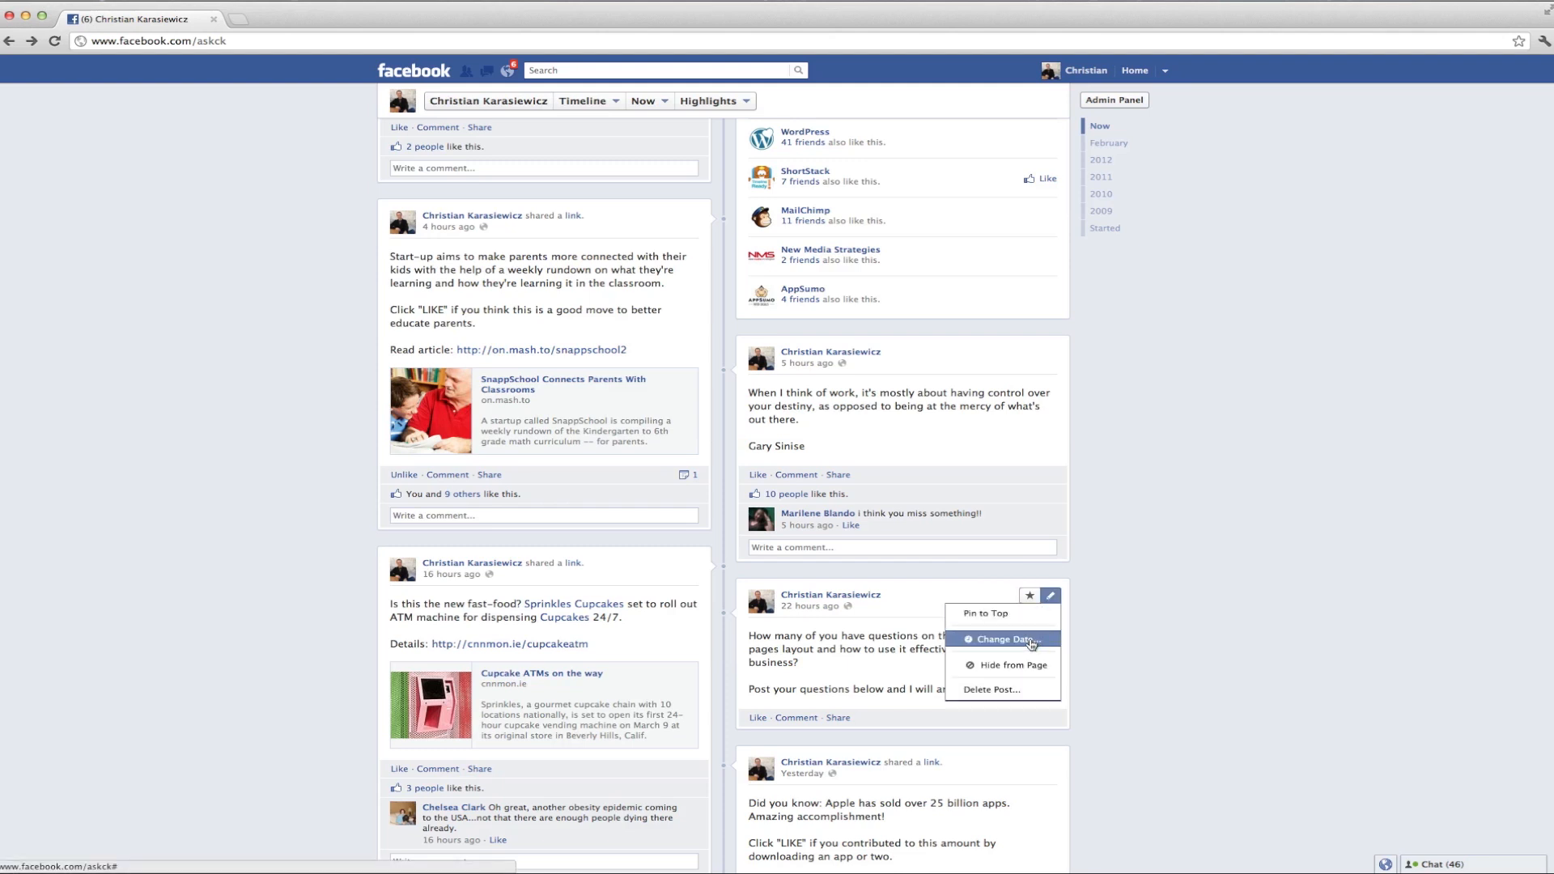
pyautogui.click(1004, 640)
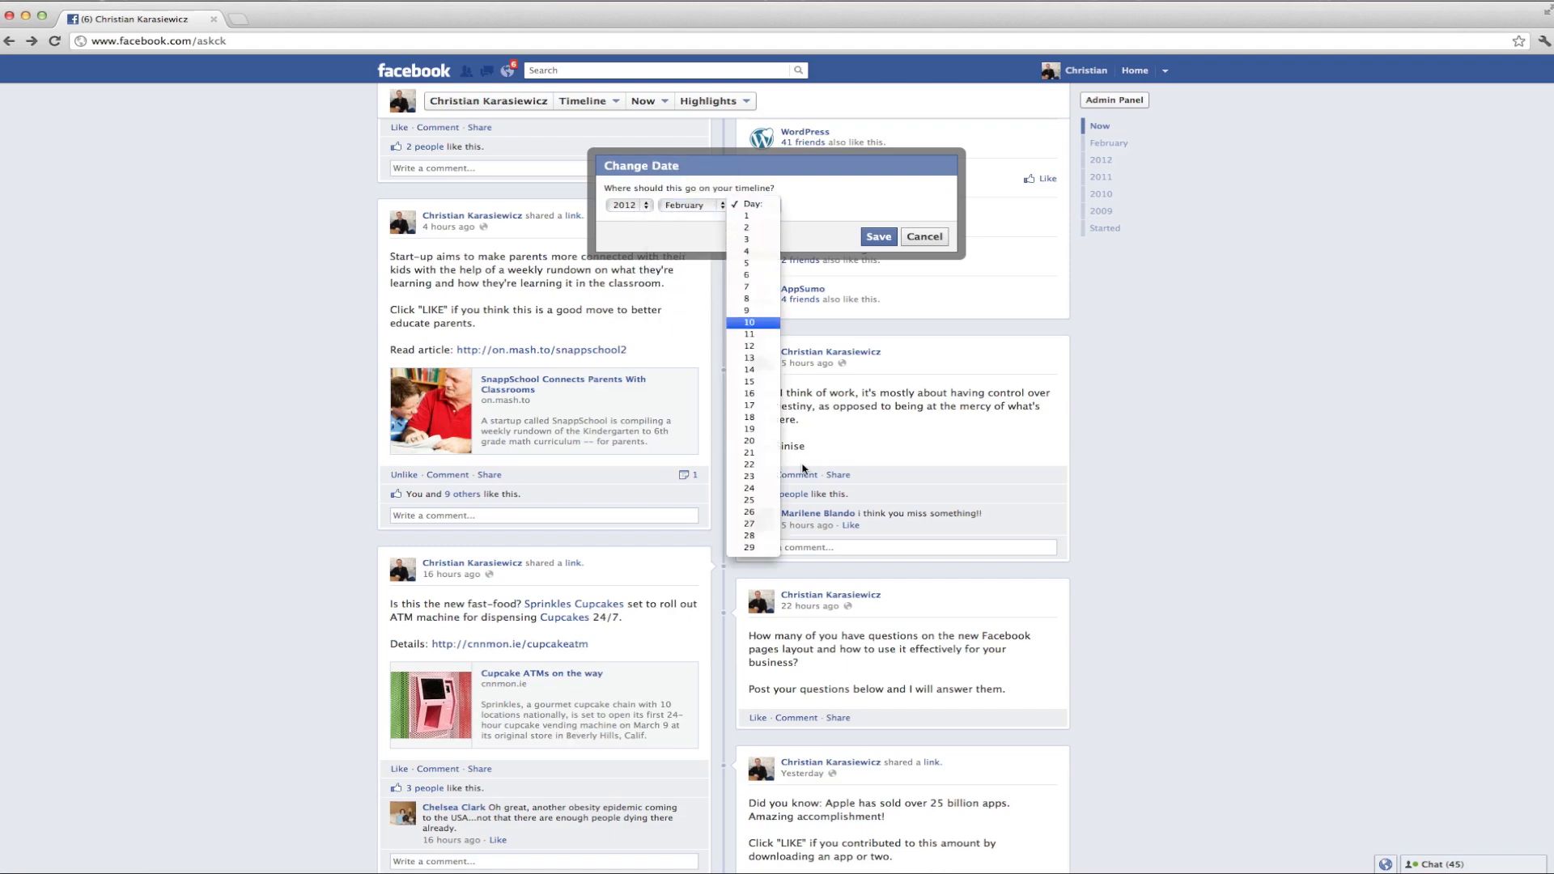
pyautogui.click(748, 536)
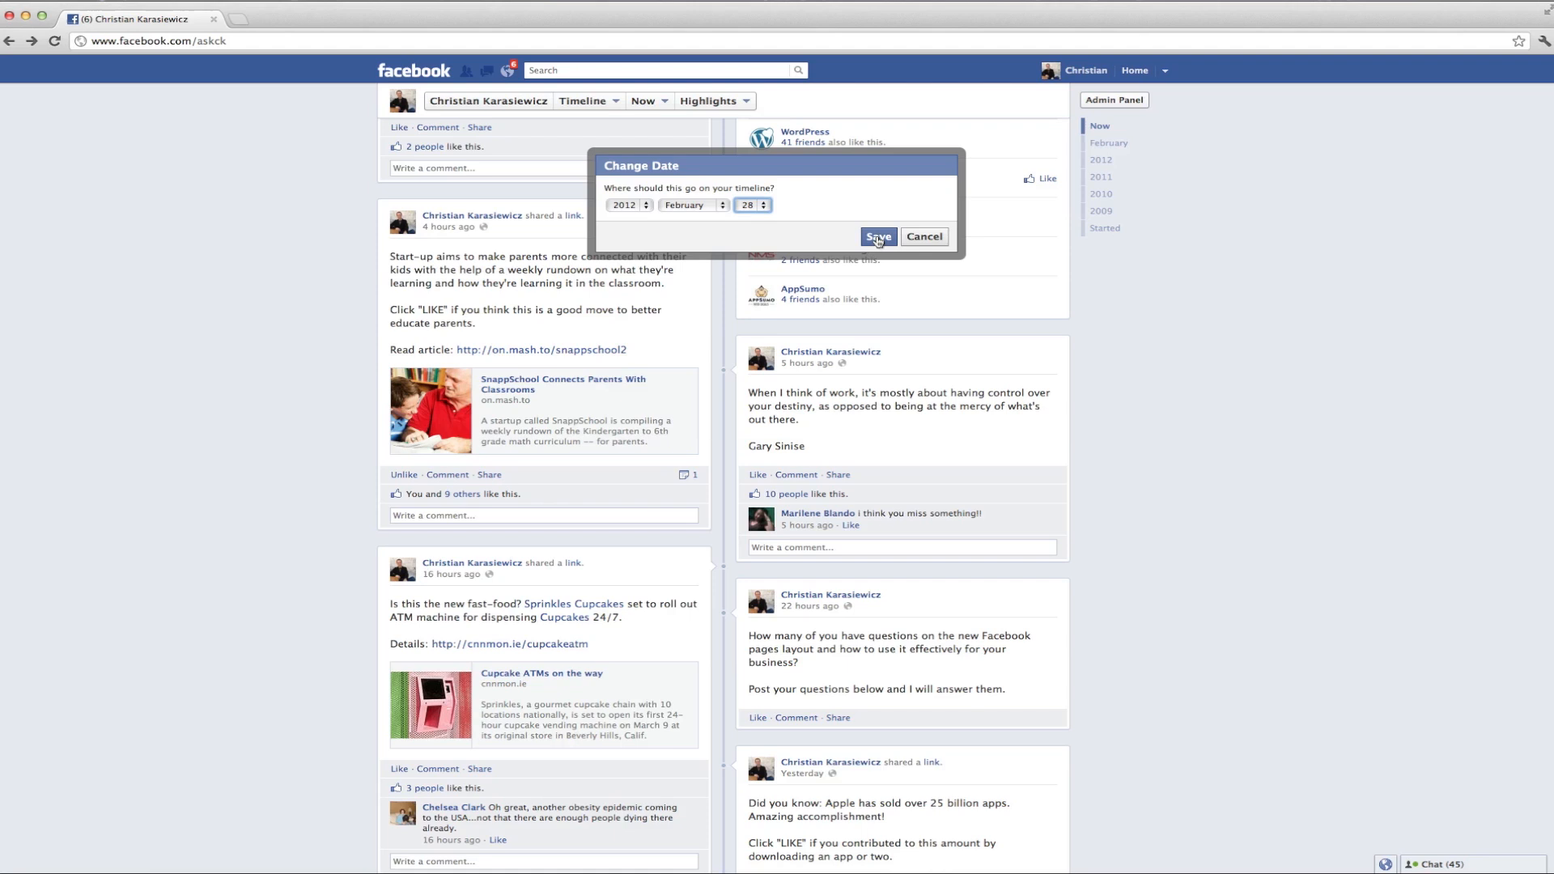
pyautogui.click(878, 237)
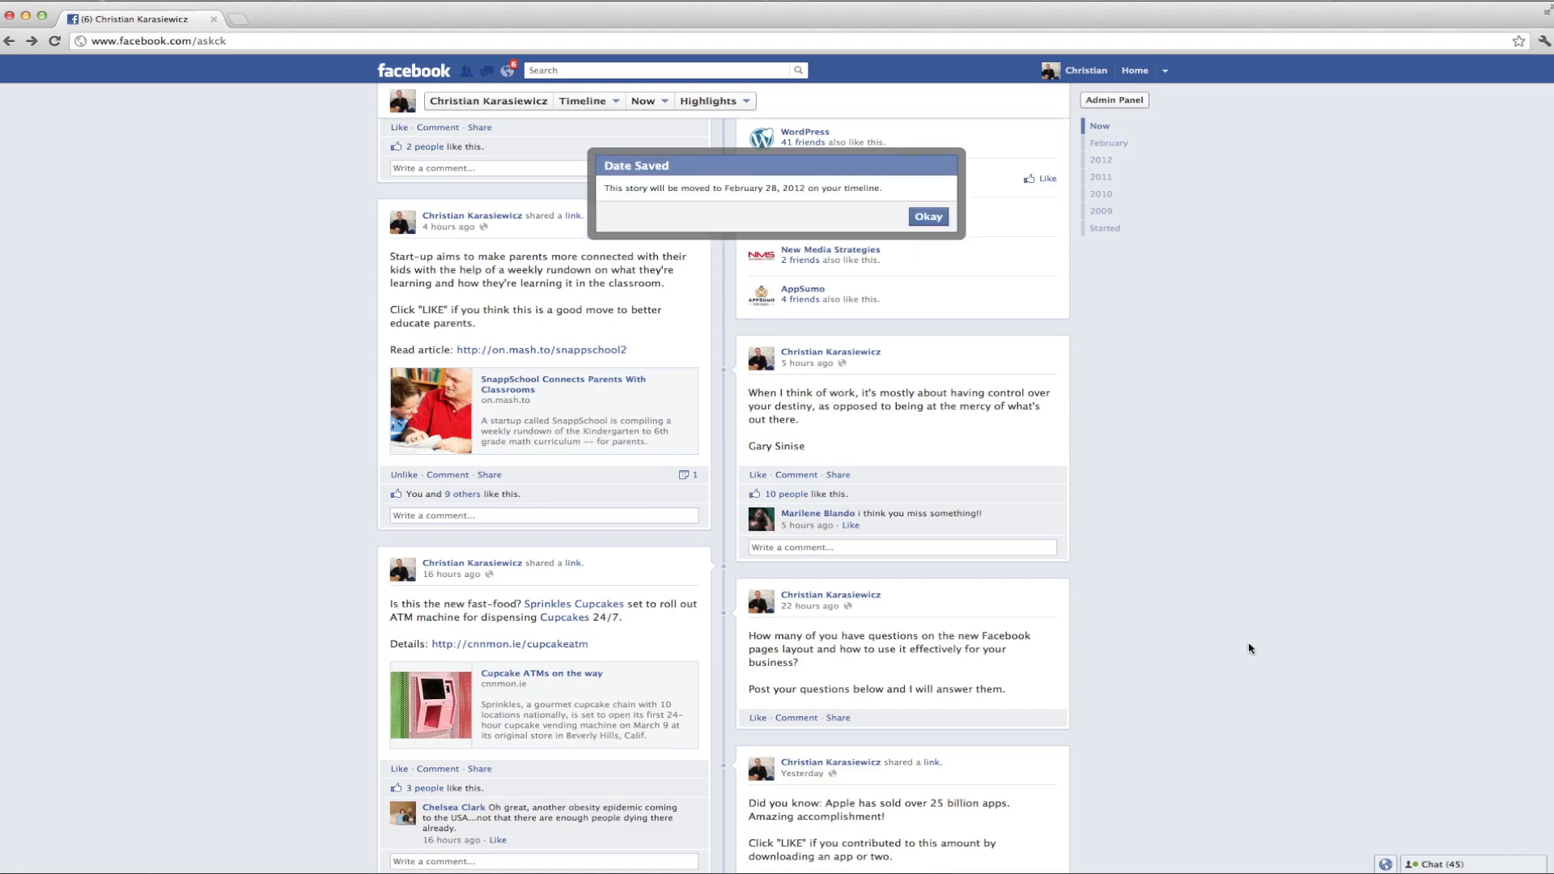
pyautogui.click(926, 217)
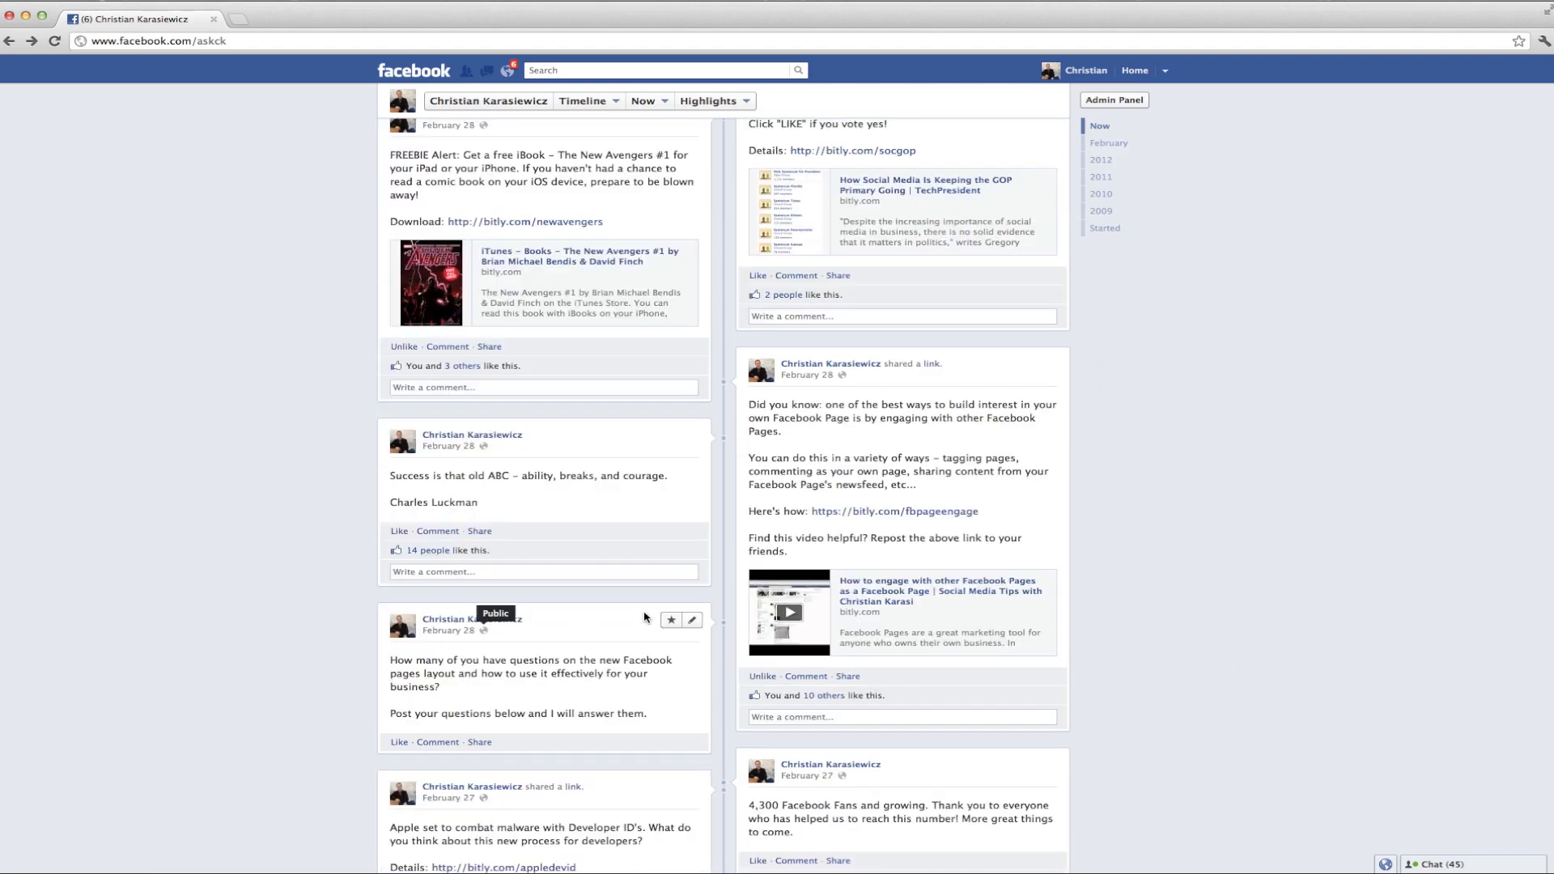
# Use Change Date again, adding month March and day 3, save, and dismiss the confirmation
pyautogui.click(691, 620)
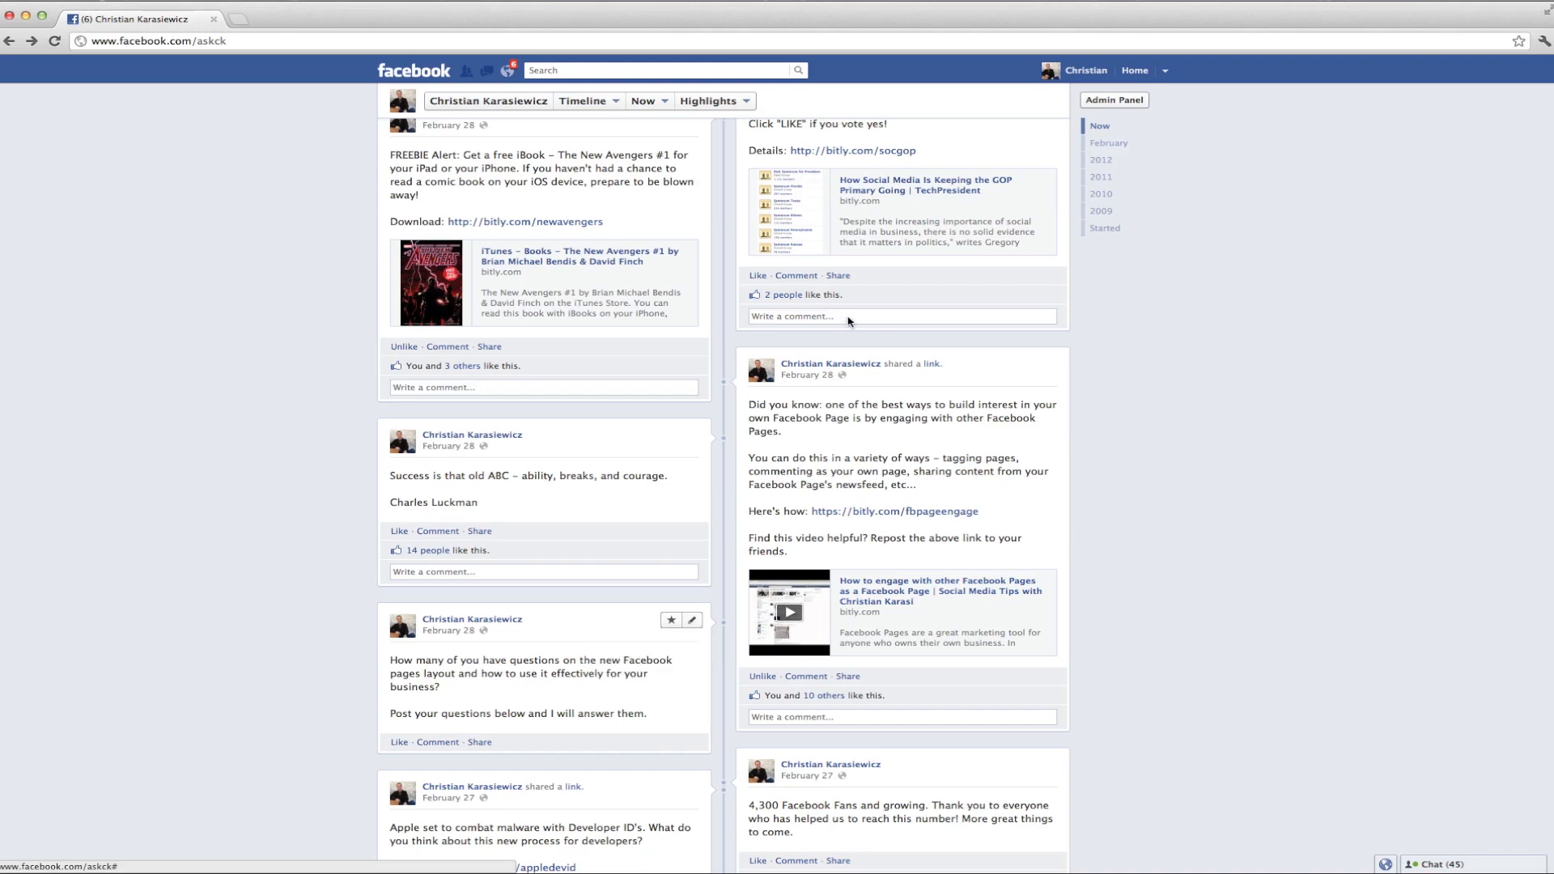
pyautogui.click(685, 204)
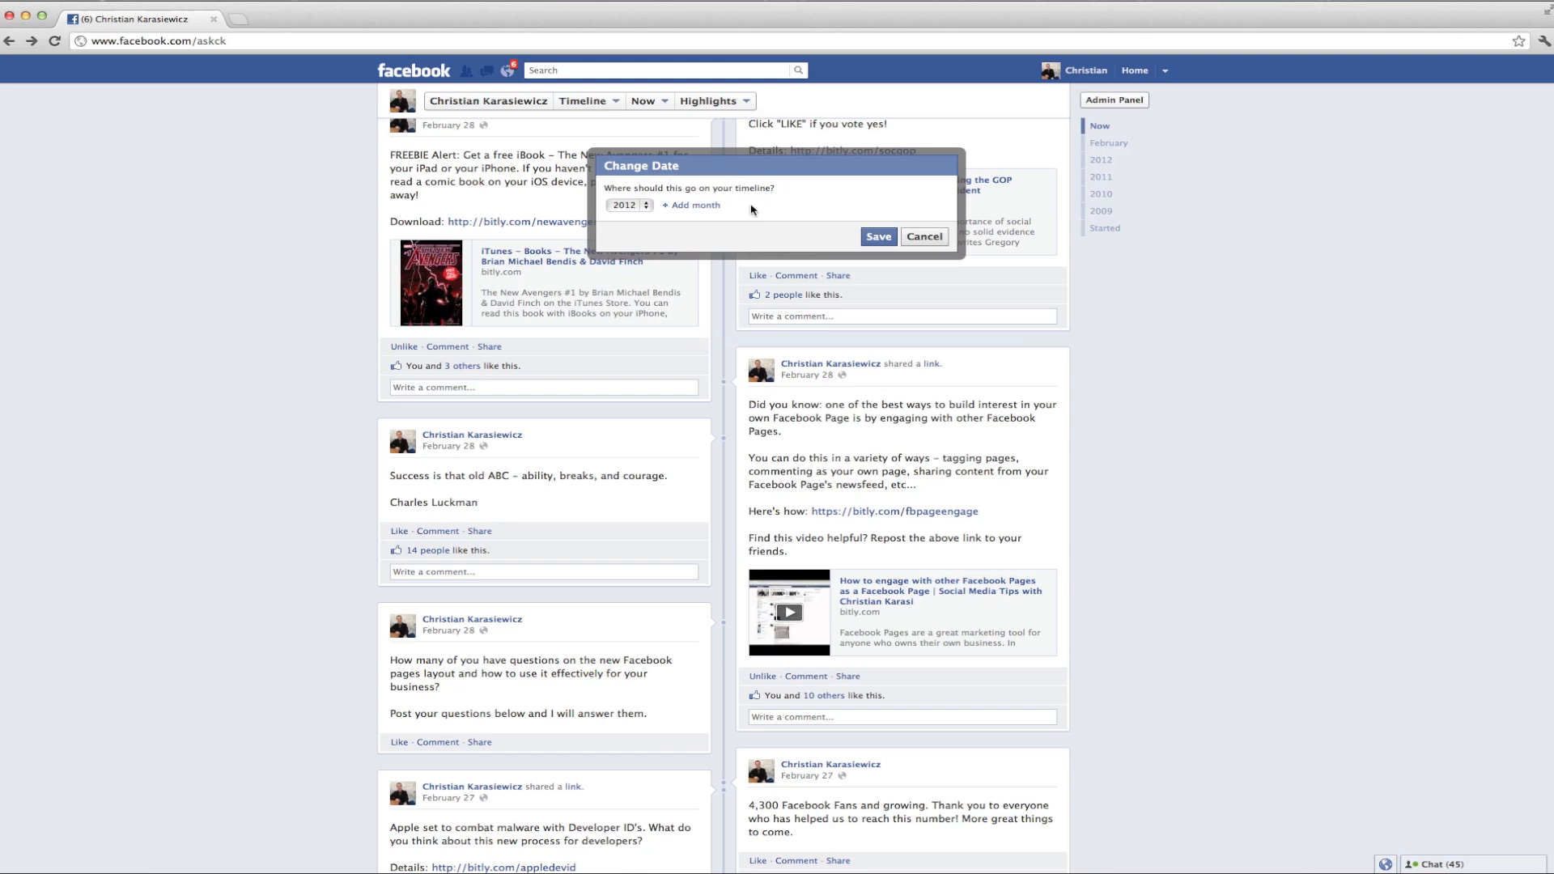
pyautogui.click(695, 204)
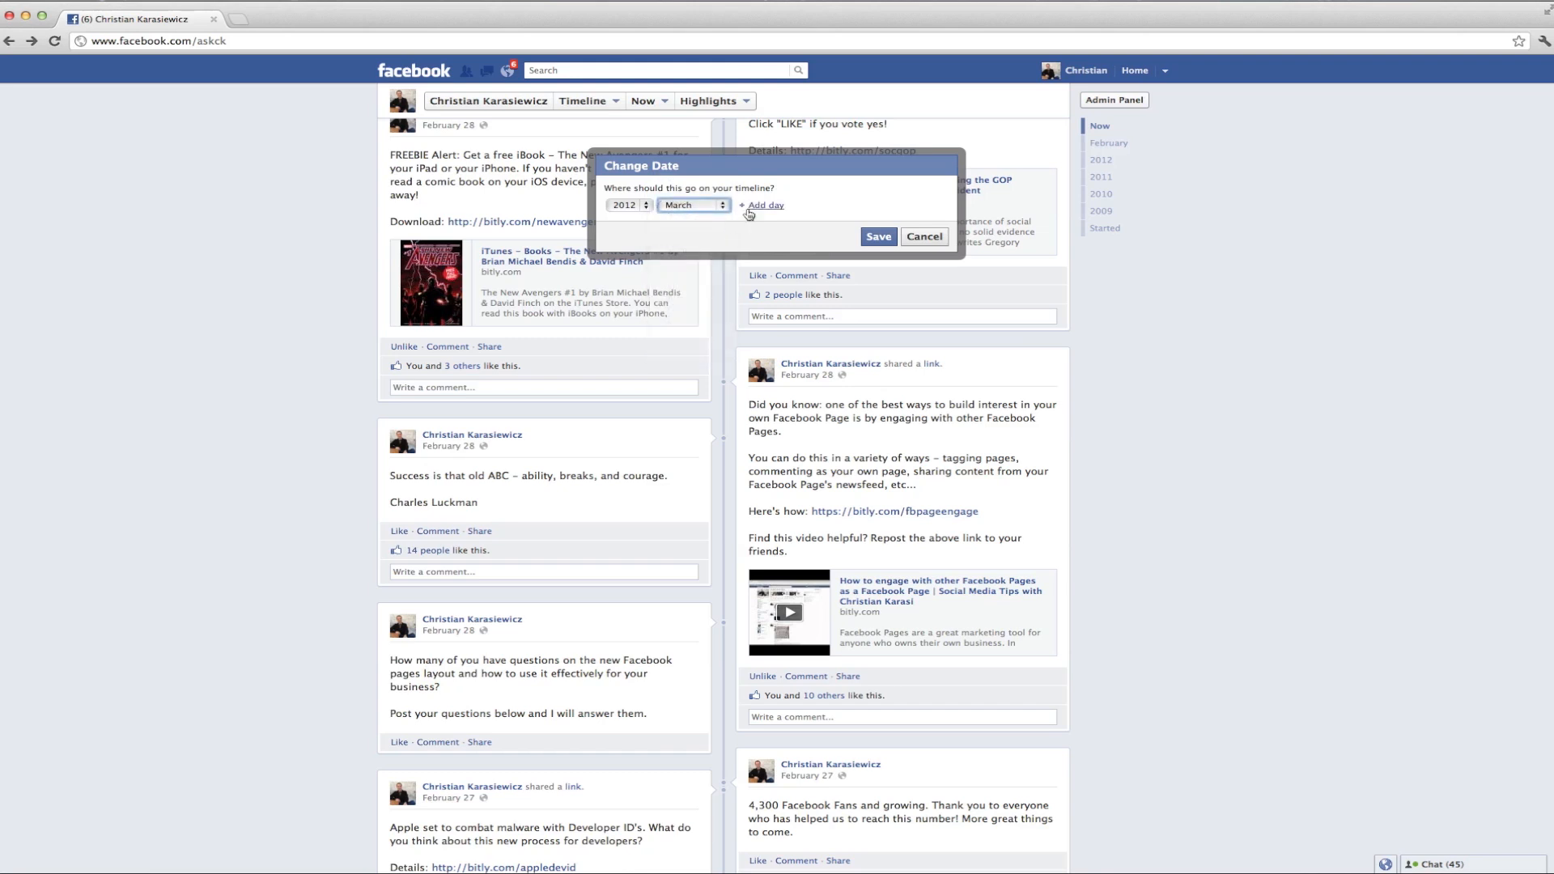
pyautogui.click(766, 206)
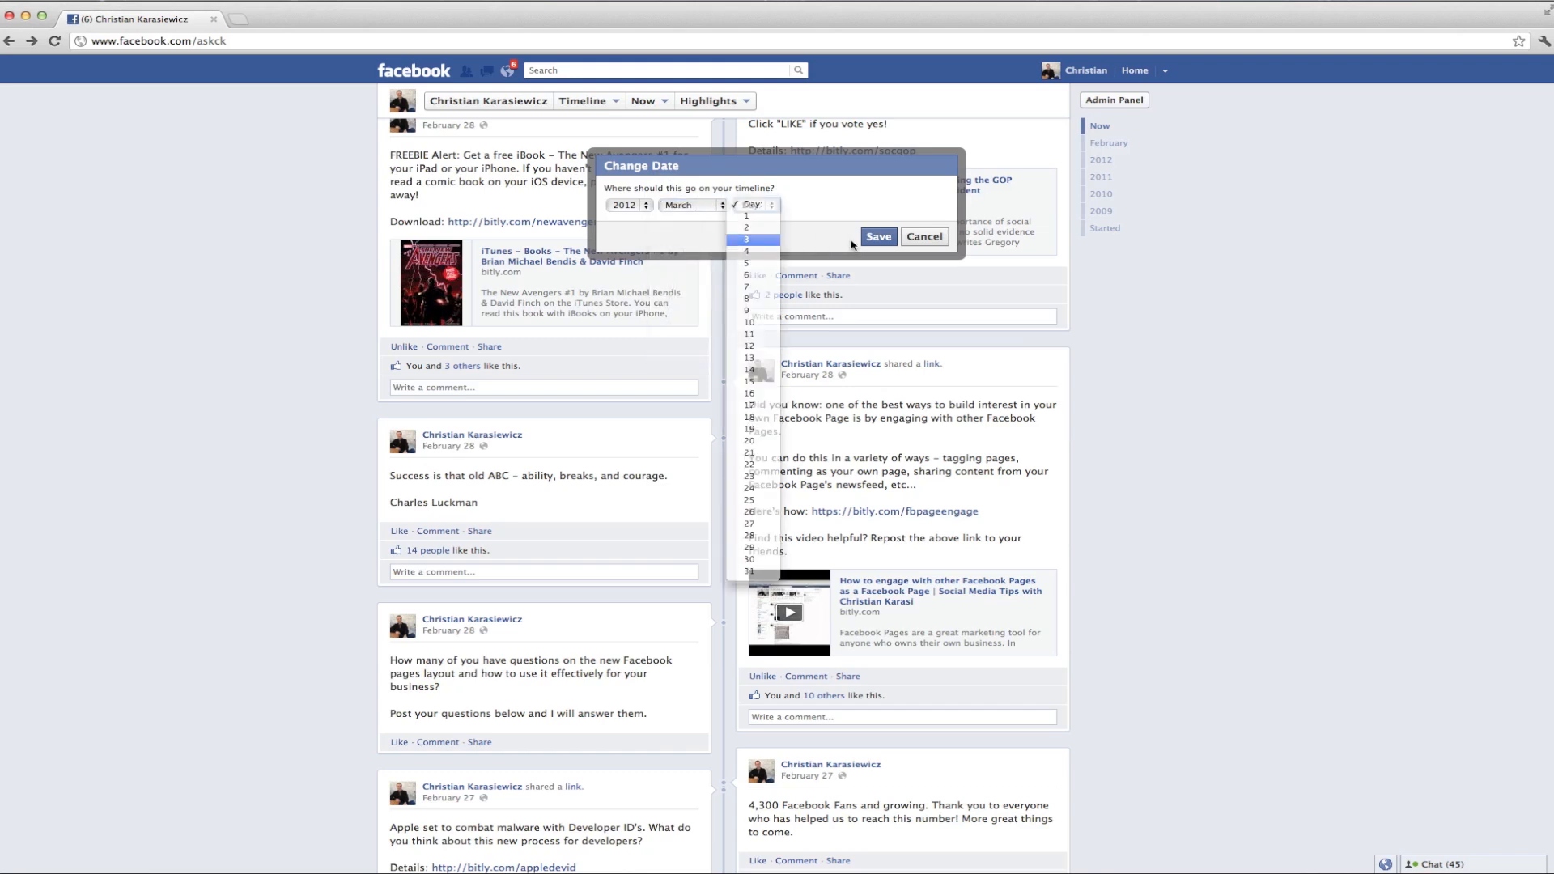
pyautogui.click(877, 237)
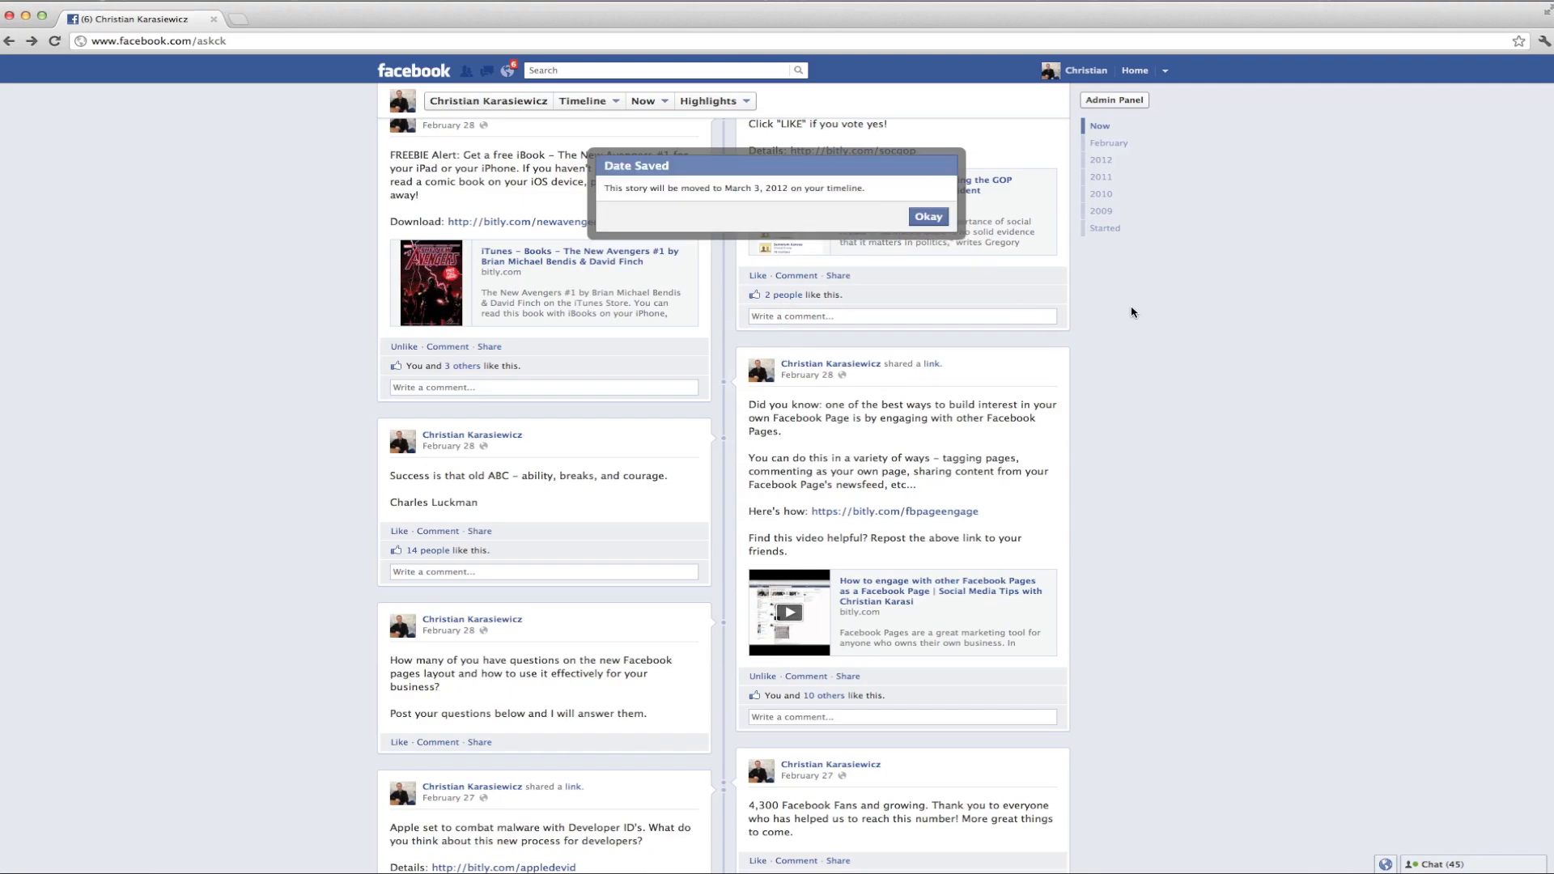
pyautogui.click(926, 217)
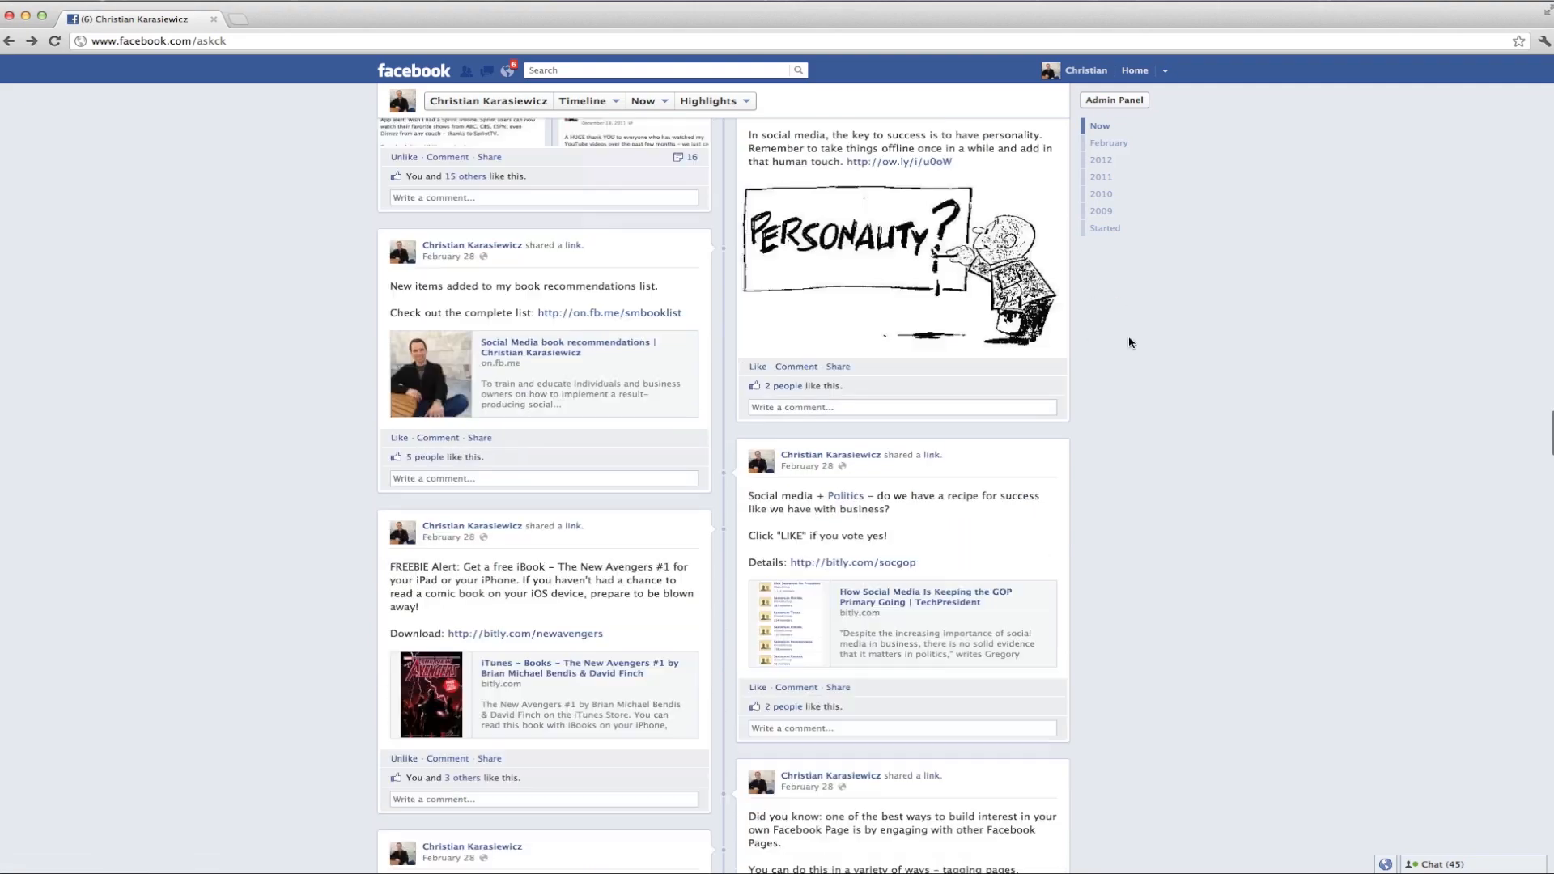
pyautogui.scroll(-3)
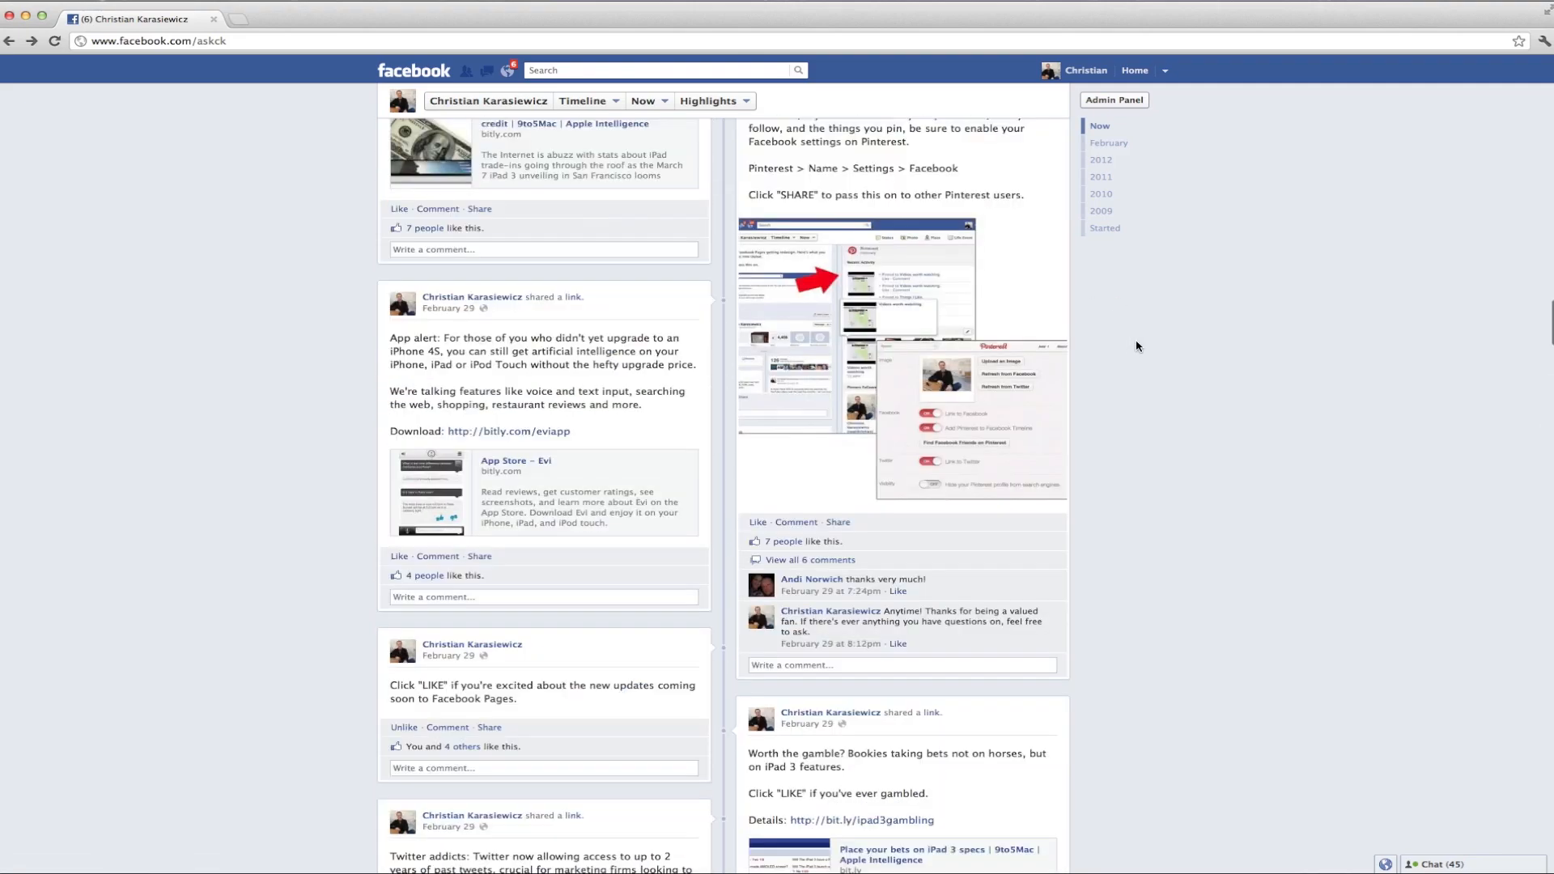
pyautogui.scroll(-3)
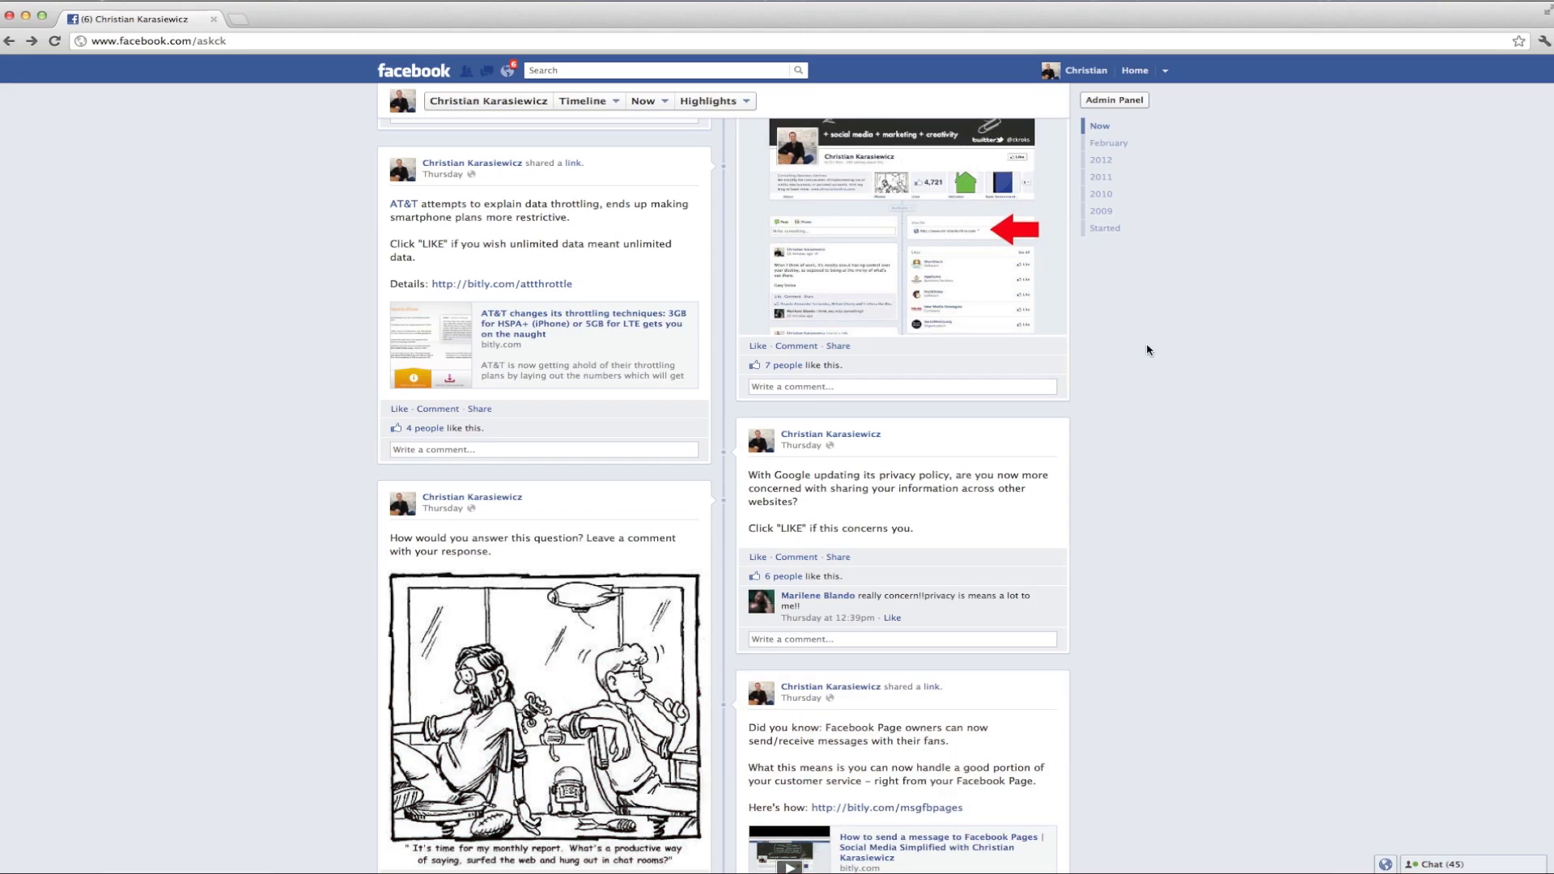
pyautogui.scroll(-3)
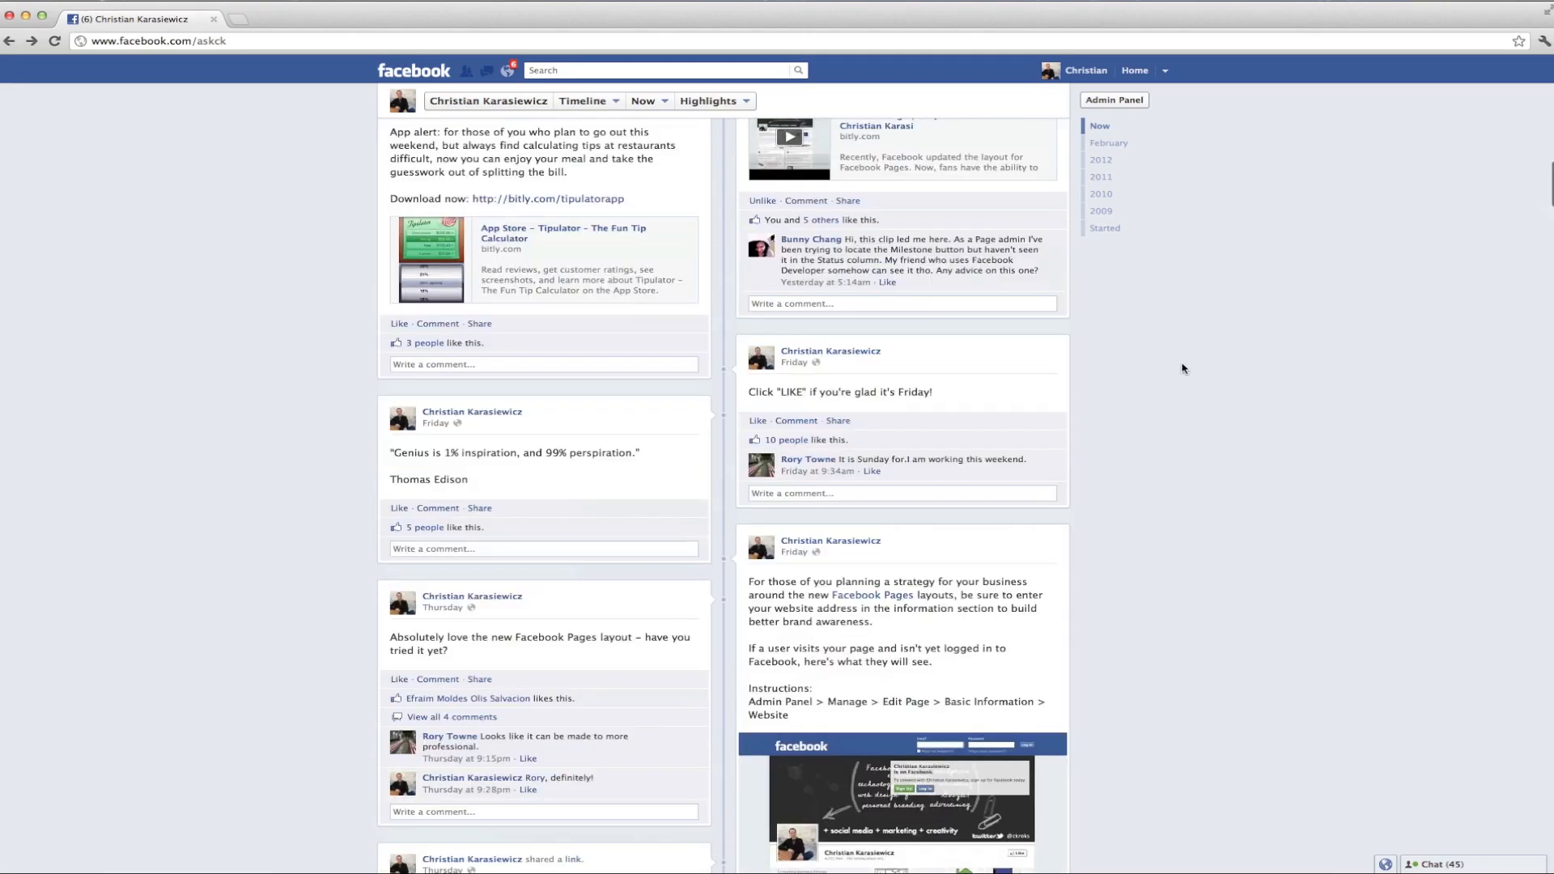